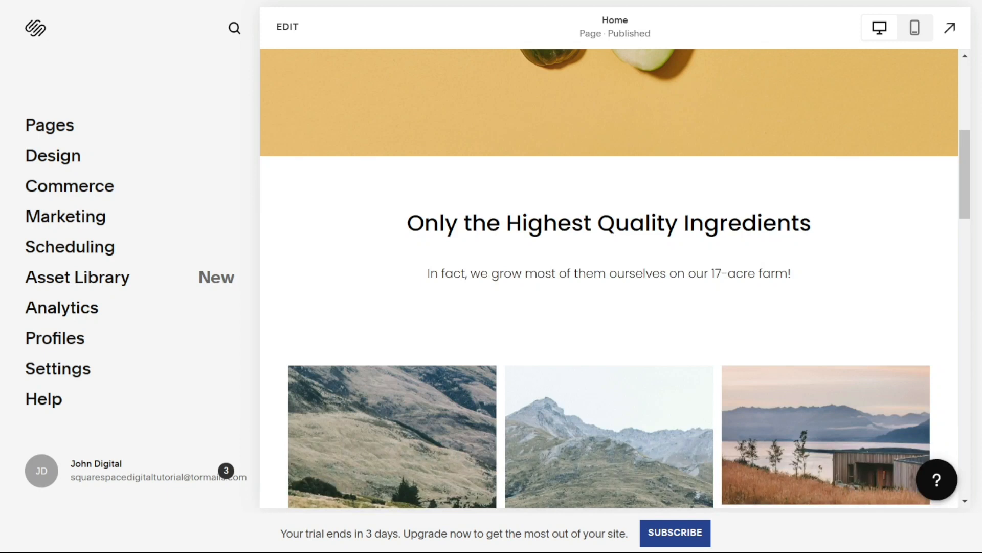
{"action": "mouse_move", "coordinate": [356, 282]}
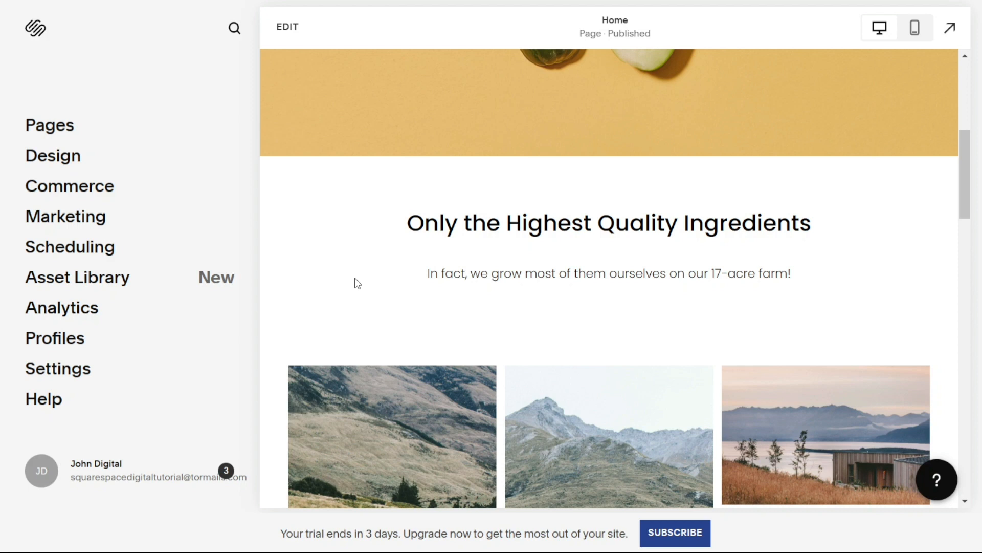
{"action": "mouse_move", "coordinate": [348, 202]}
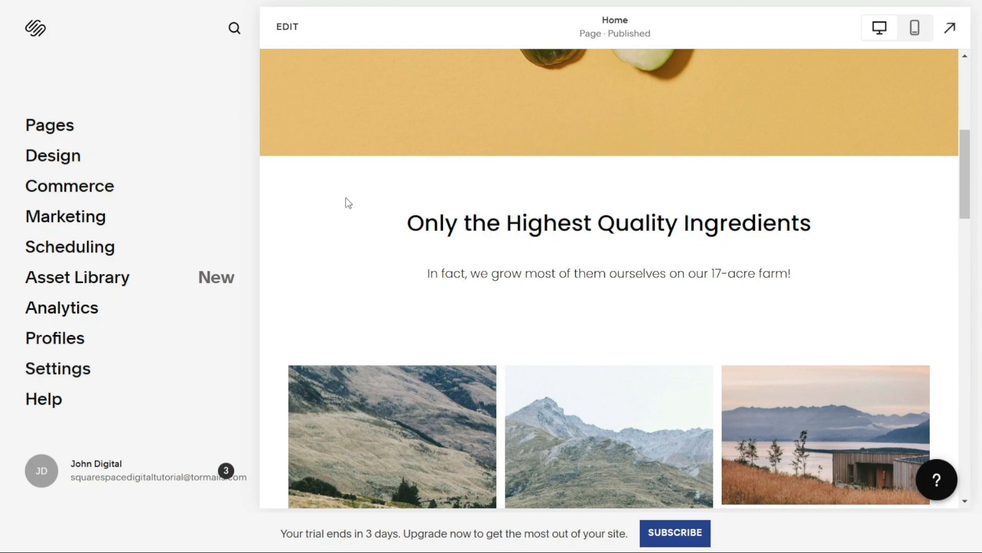
- Enter Home page editing and scroll to the 'Only the Highest Quality Ingredients' section
{"action": "left_click", "coordinate": [673, 547]}
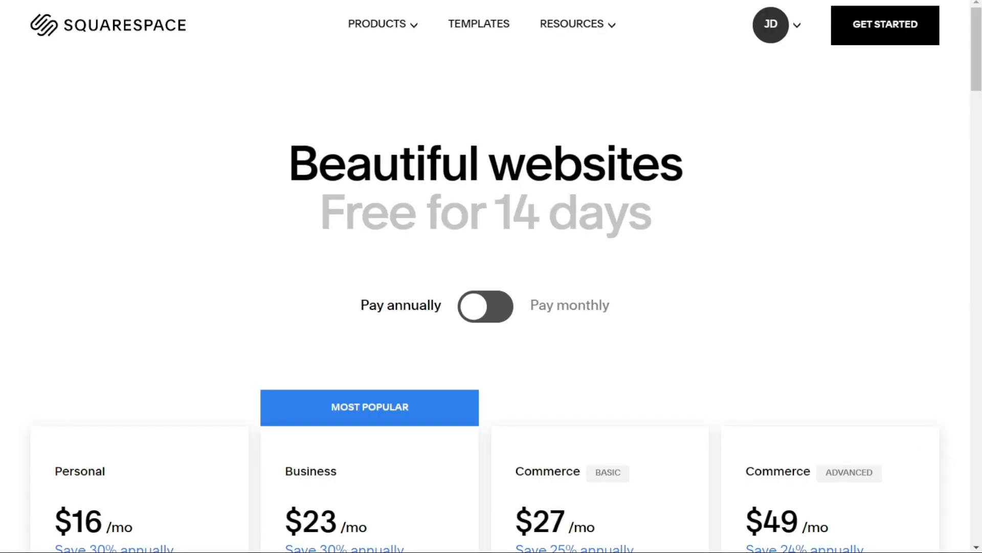
{"action": "mouse_move", "coordinate": [411, 207]}
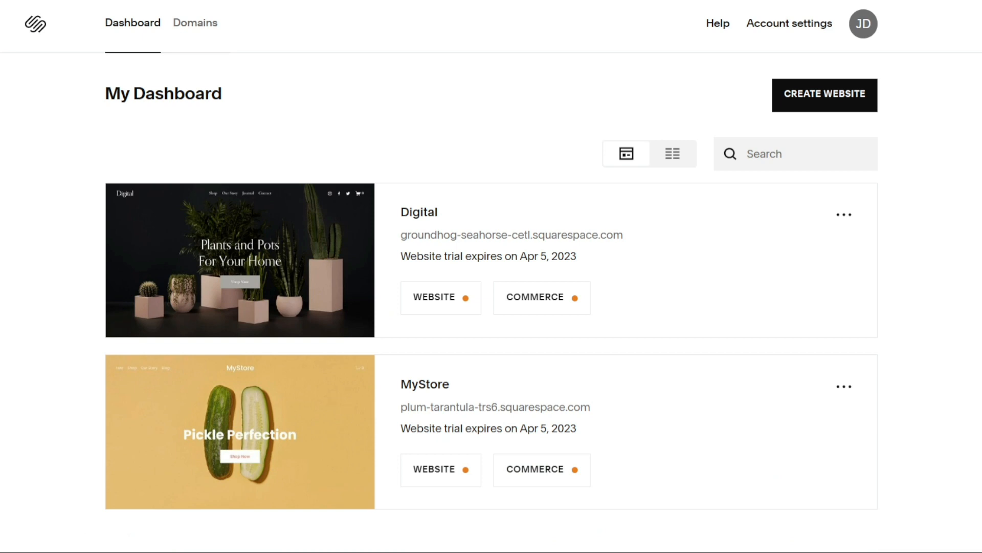
{"action": "mouse_move", "coordinate": [436, 92]}
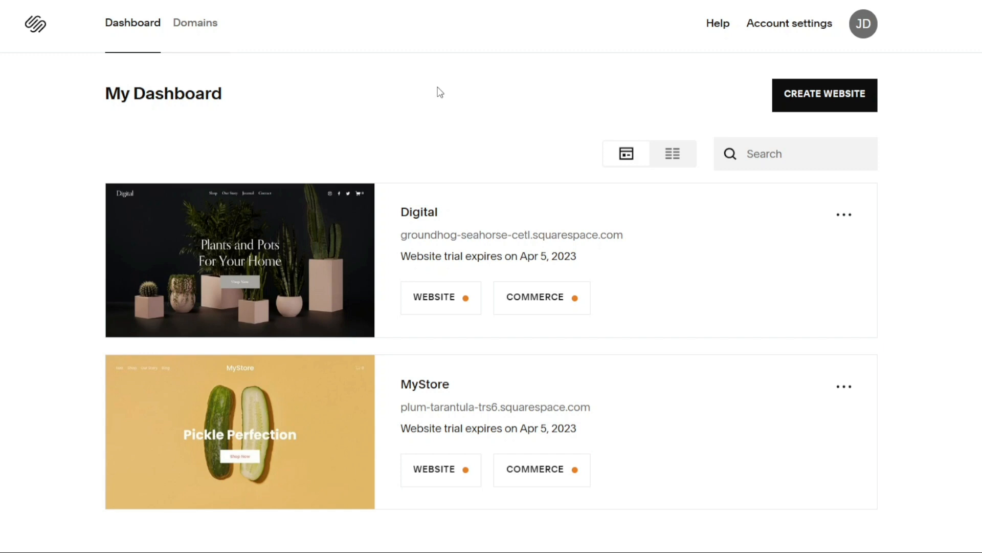
{"action": "mouse_move", "coordinate": [446, 17]}
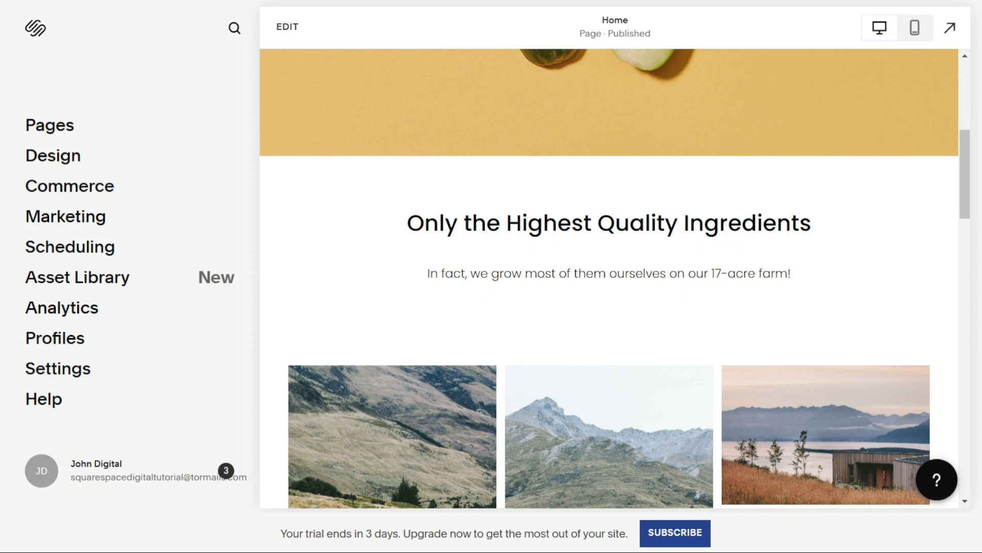
{"action": "left_click", "coordinate": [287, 27]}
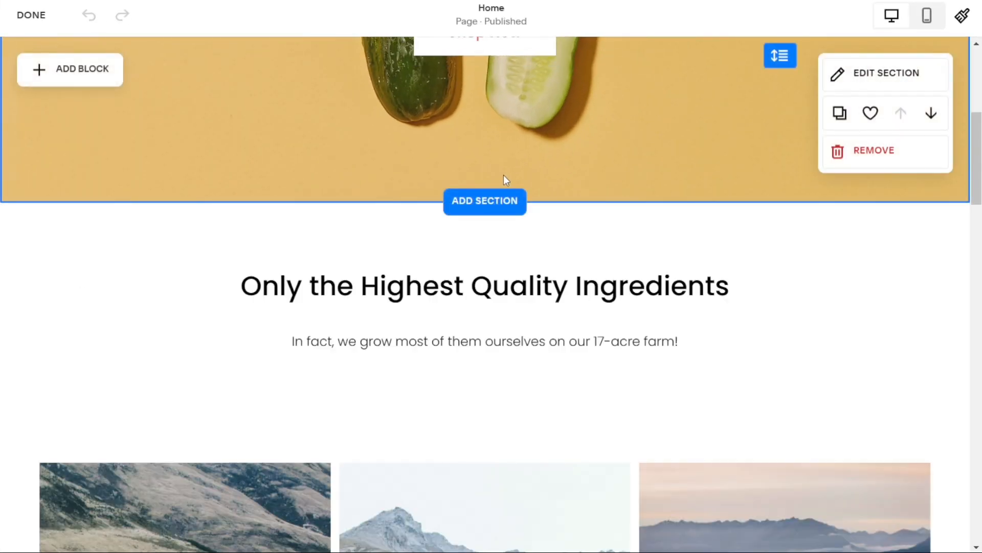
{"action": "scroll", "scroll_direction": "down", "scroll_amount": 3}
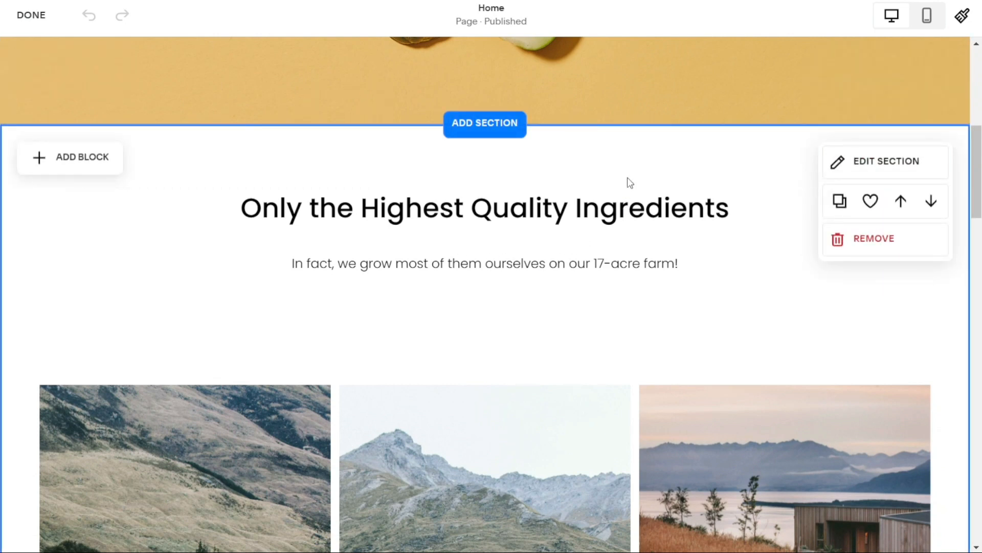
{"action": "mouse_move", "coordinate": [714, 165]}
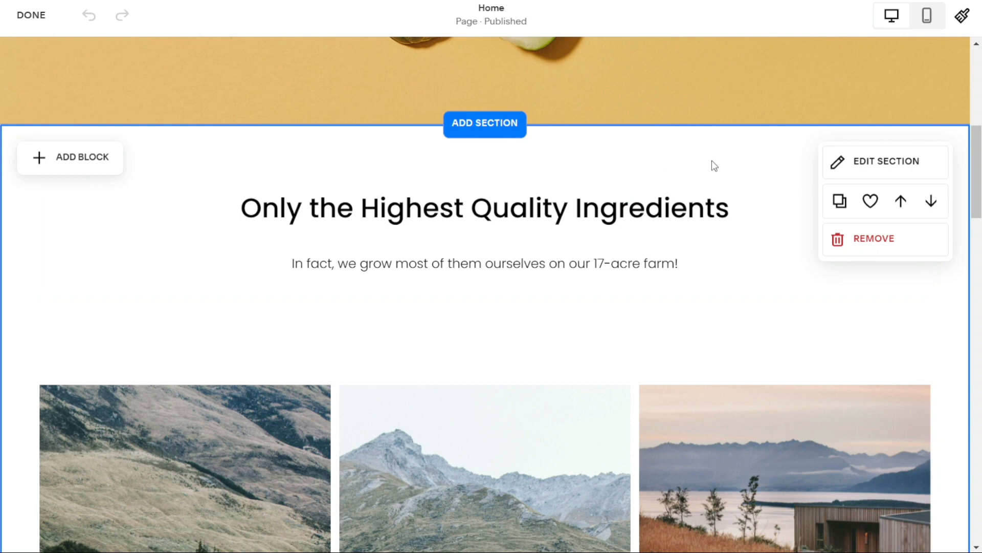
{"action": "mouse_move", "coordinate": [905, 140]}
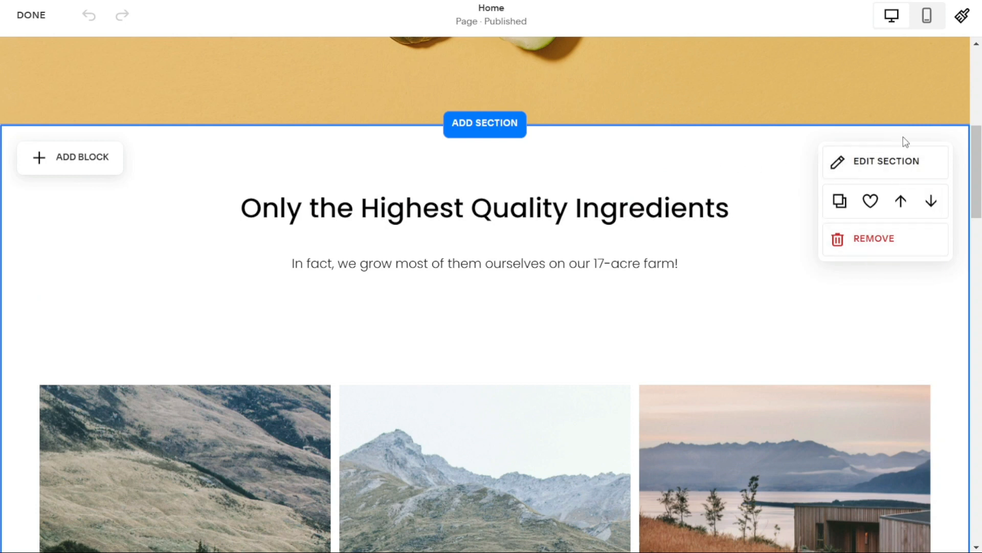
{"action": "mouse_move", "coordinate": [958, 176]}
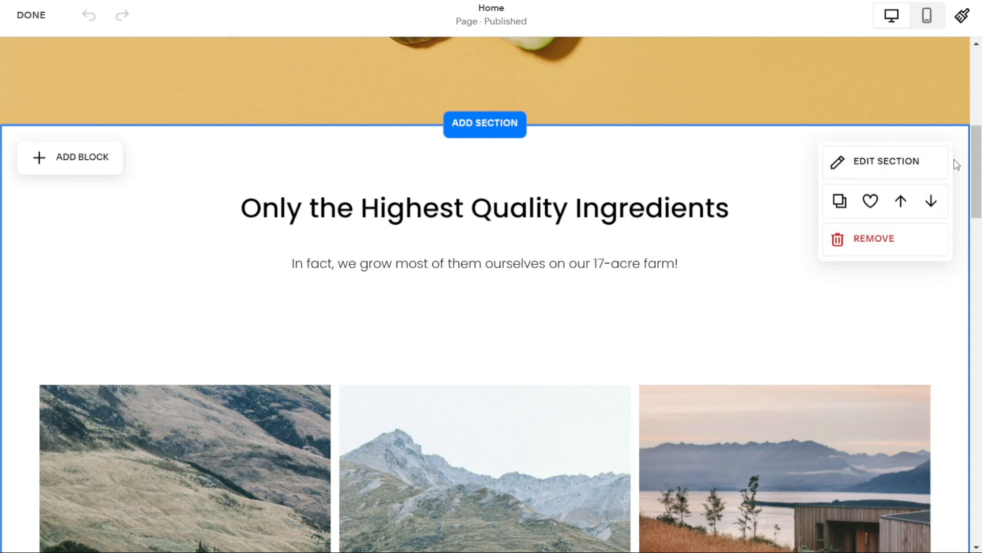
{"action": "mouse_move", "coordinate": [893, 164]}
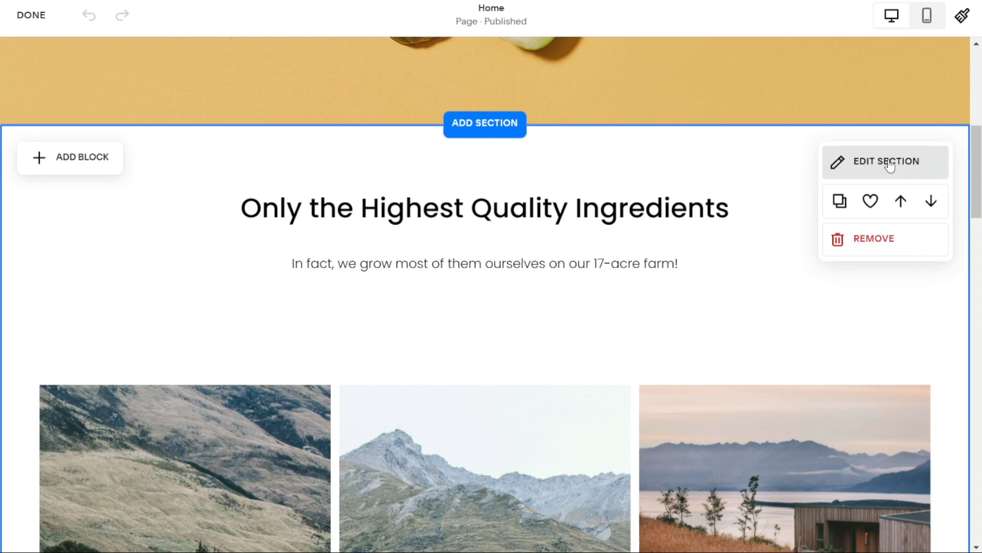
- Set img1.png, the pink mountain illustration, as the Ingredients section background with 15% overlay
{"action": "left_click", "coordinate": [885, 161]}
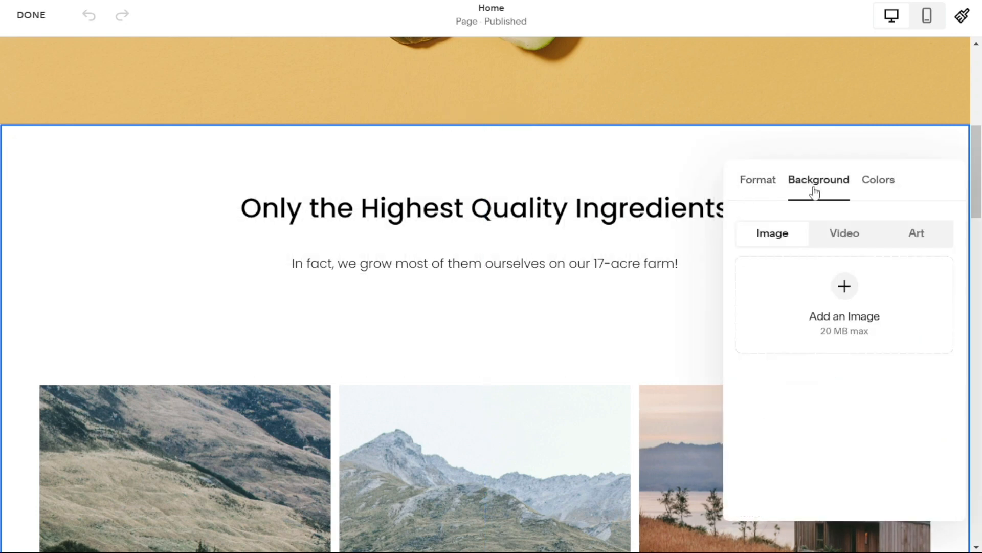
{"action": "mouse_move", "coordinate": [764, 249]}
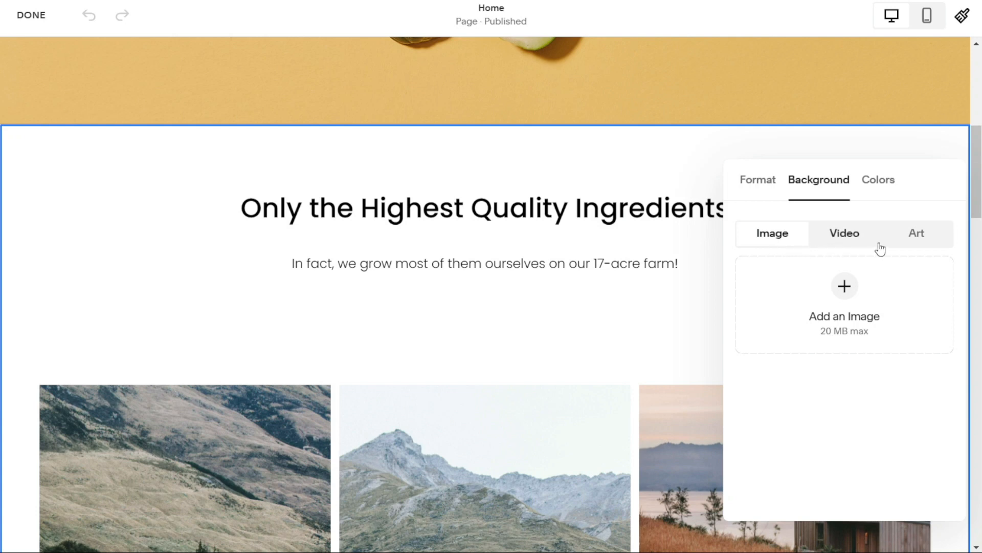
{"action": "left_click", "coordinate": [844, 286]}
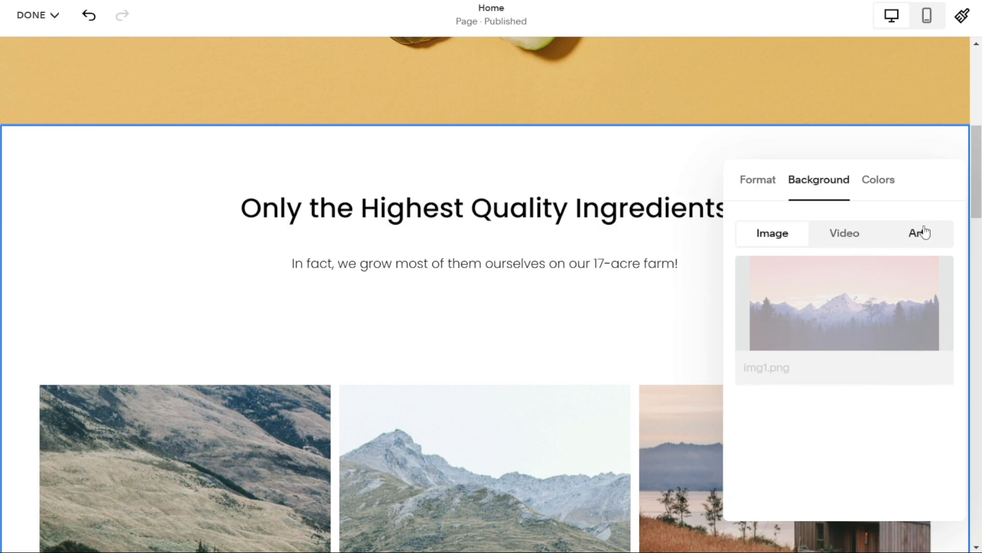
{"action": "left_click", "coordinate": [844, 303]}
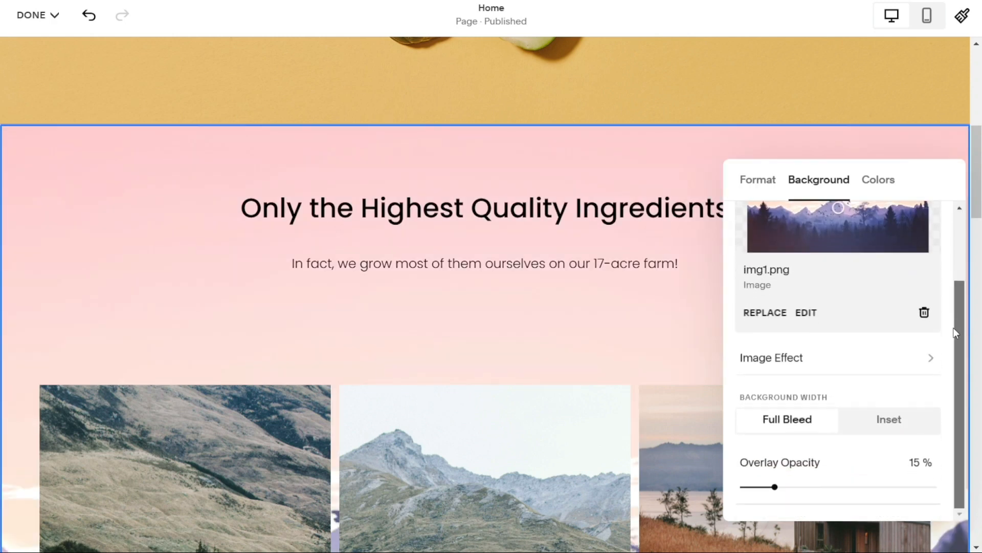
{"action": "mouse_move", "coordinate": [813, 319]}
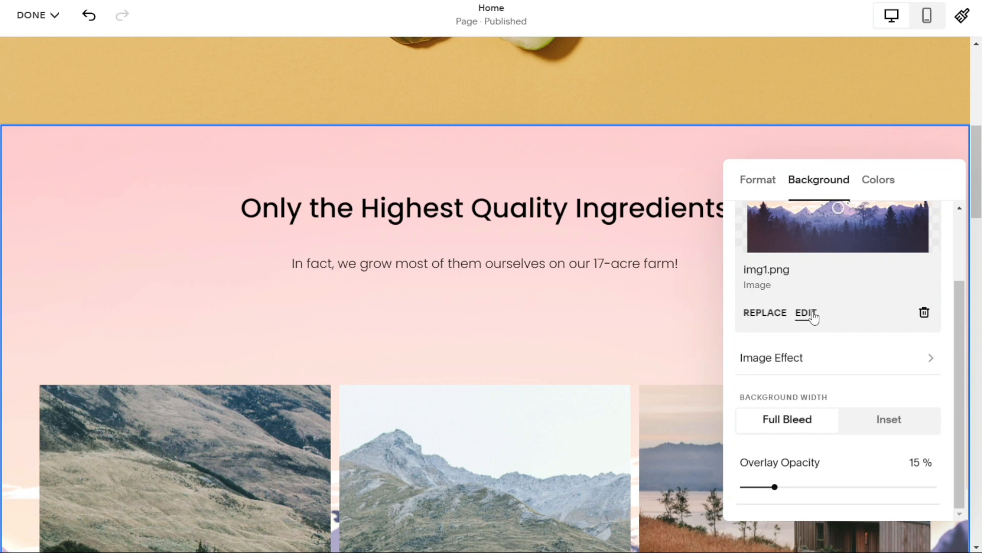
{"action": "mouse_move", "coordinate": [963, 353]}
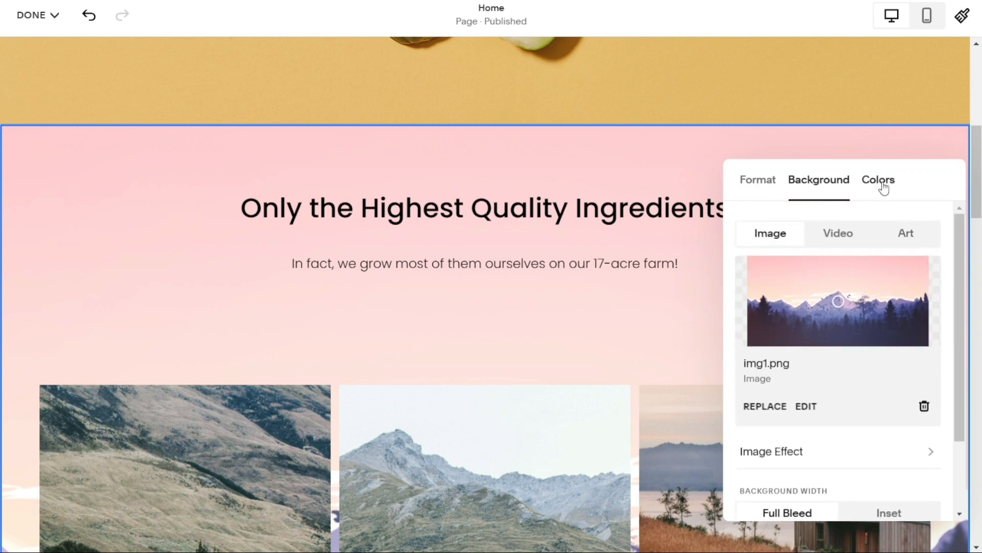
- Show the Ingredients section's colour themes, currently Lightest 1
{"action": "left_click", "coordinate": [878, 179]}
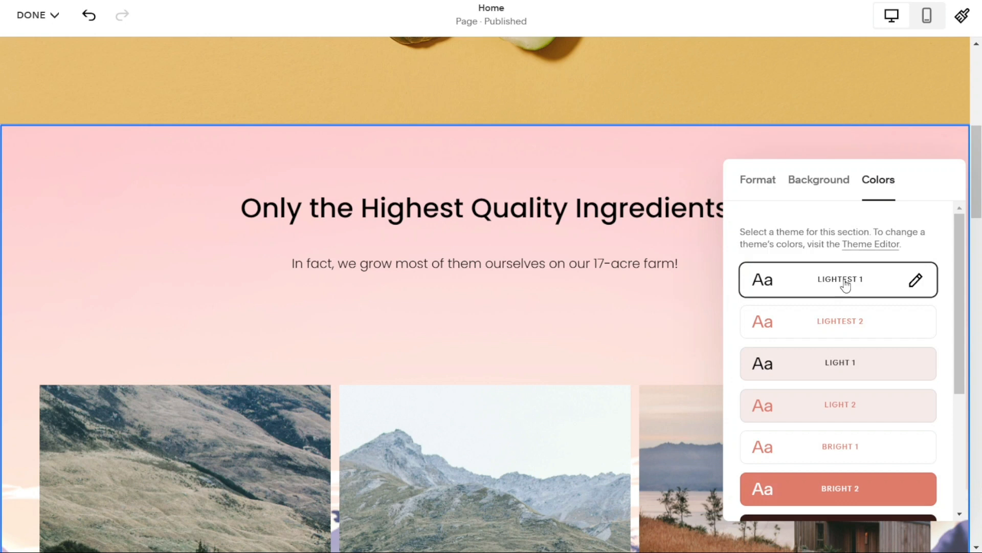
{"action": "mouse_move", "coordinate": [873, 331]}
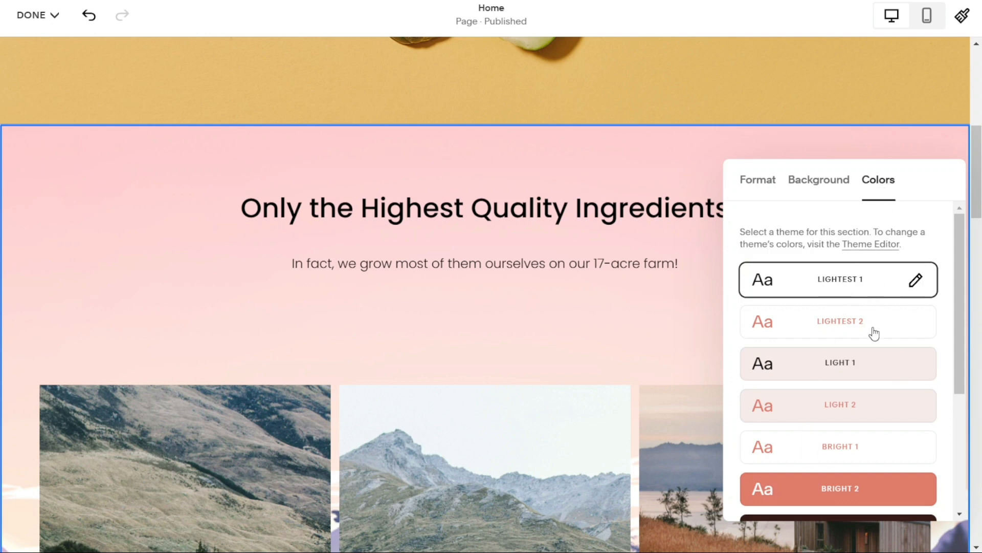
{"action": "scroll", "scroll_direction": "down", "scroll_amount": 3}
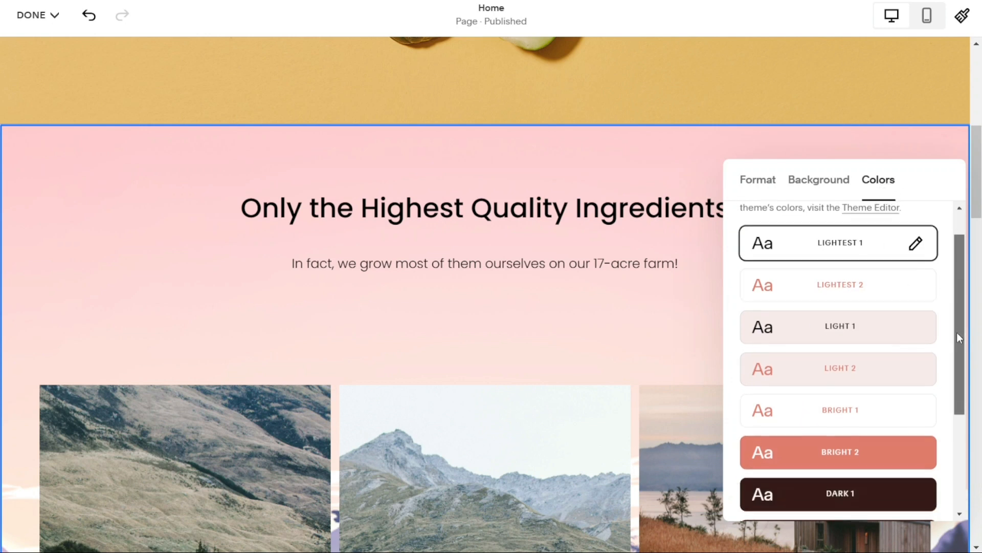
{"action": "scroll", "scroll_direction": "down", "scroll_amount": 3}
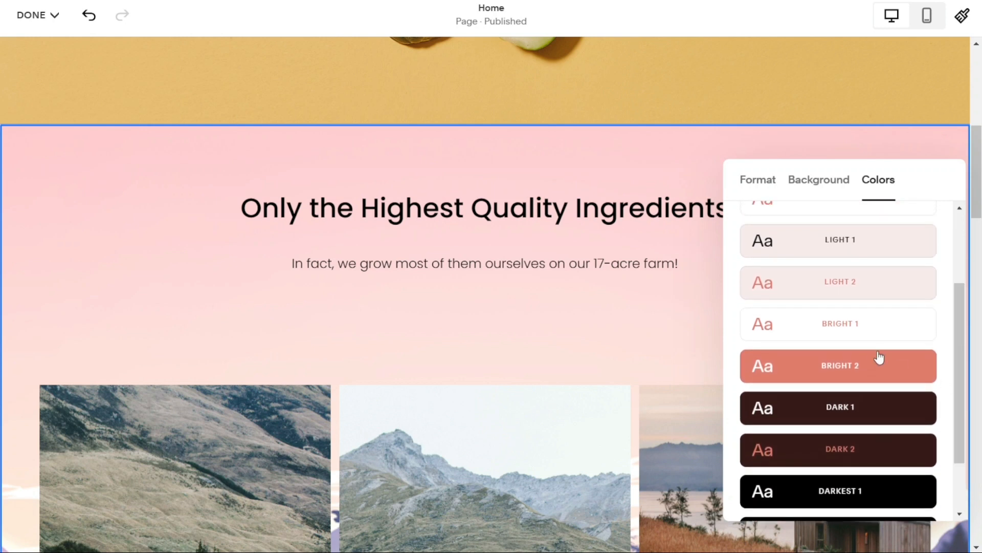
{"action": "mouse_move", "coordinate": [479, 178]}
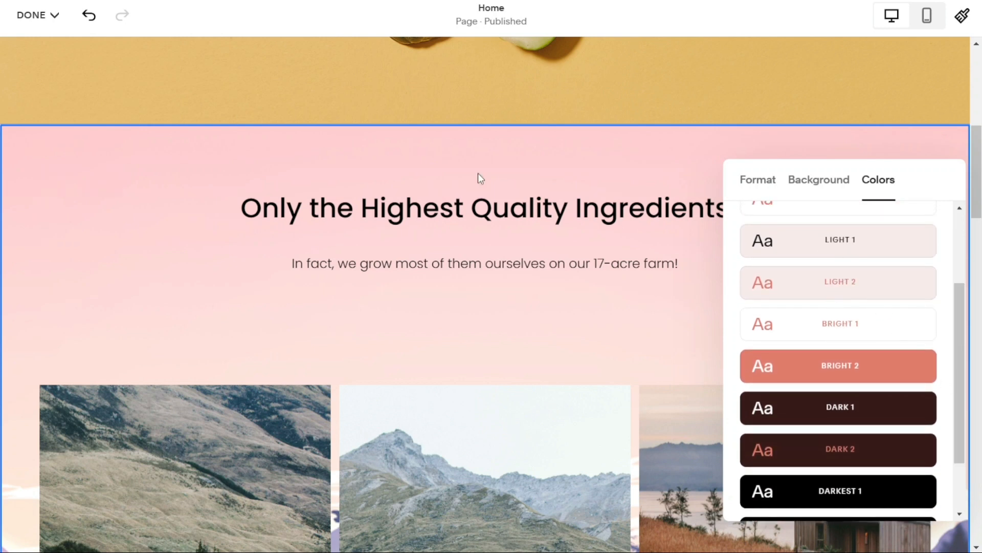
- Save the Home page edits and check the Ingredients section keeps its pink mountain background
{"action": "left_click", "coordinate": [37, 15]}
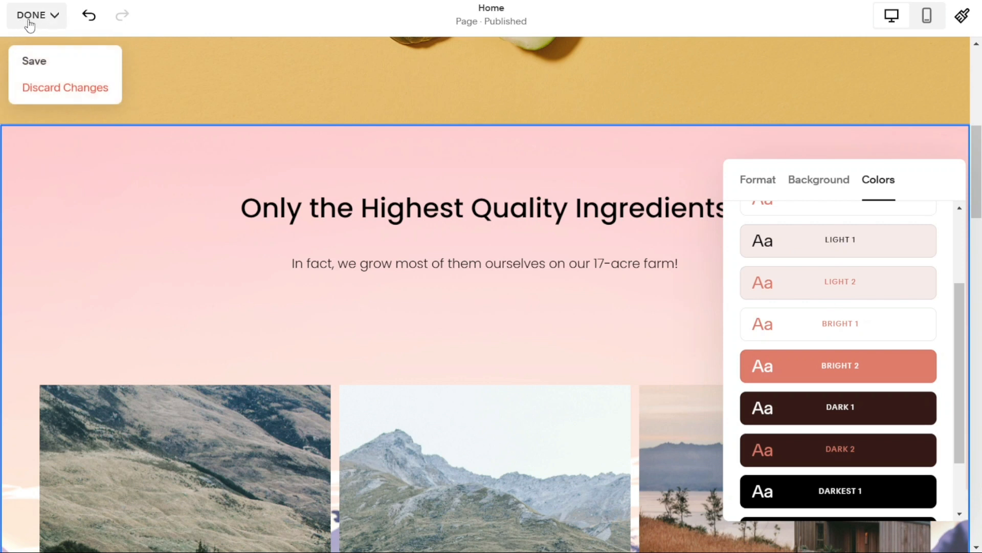
{"action": "mouse_move", "coordinate": [70, 43]}
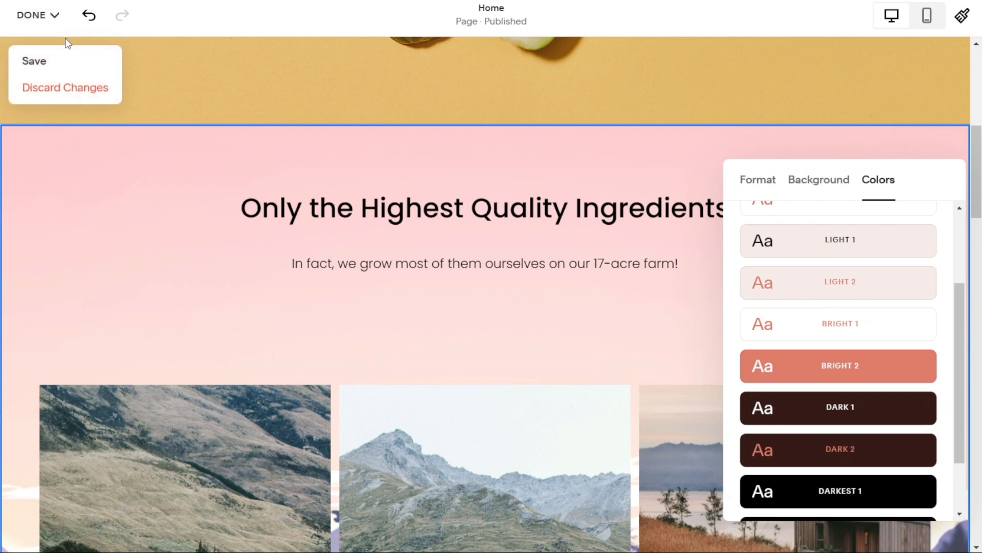
{"action": "mouse_move", "coordinate": [45, 64]}
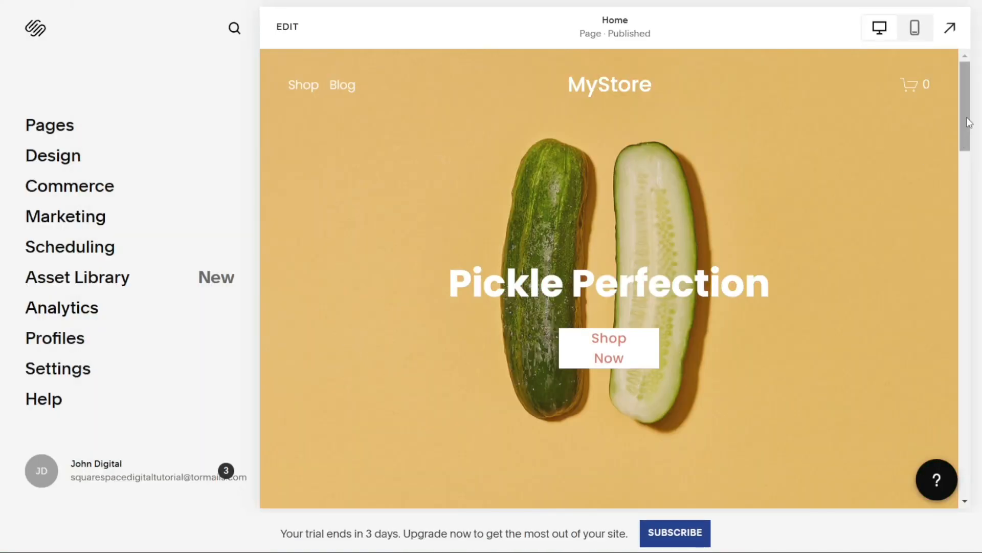
{"action": "scroll", "scroll_direction": "down", "scroll_amount": 3}
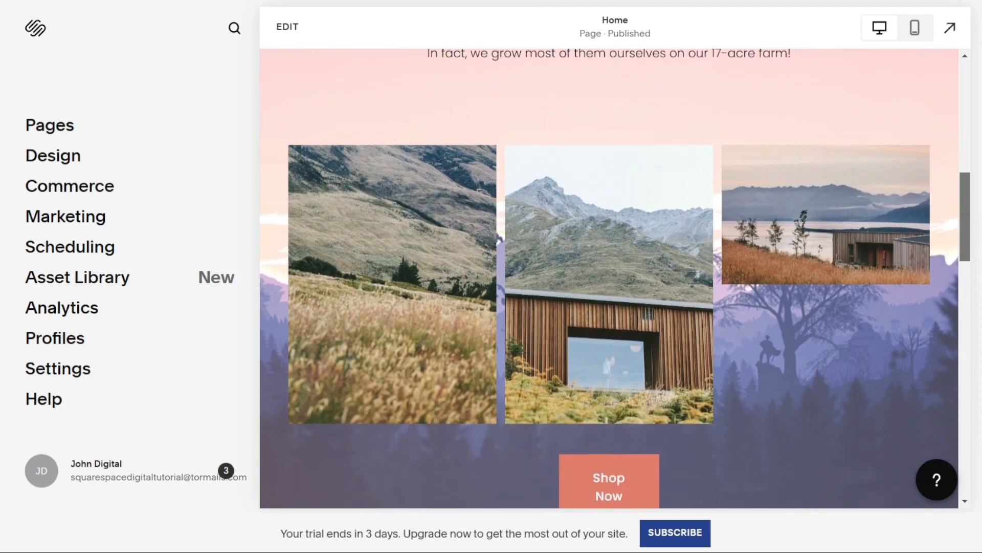
{"action": "scroll", "scroll_direction": "up", "scroll_amount": 3}
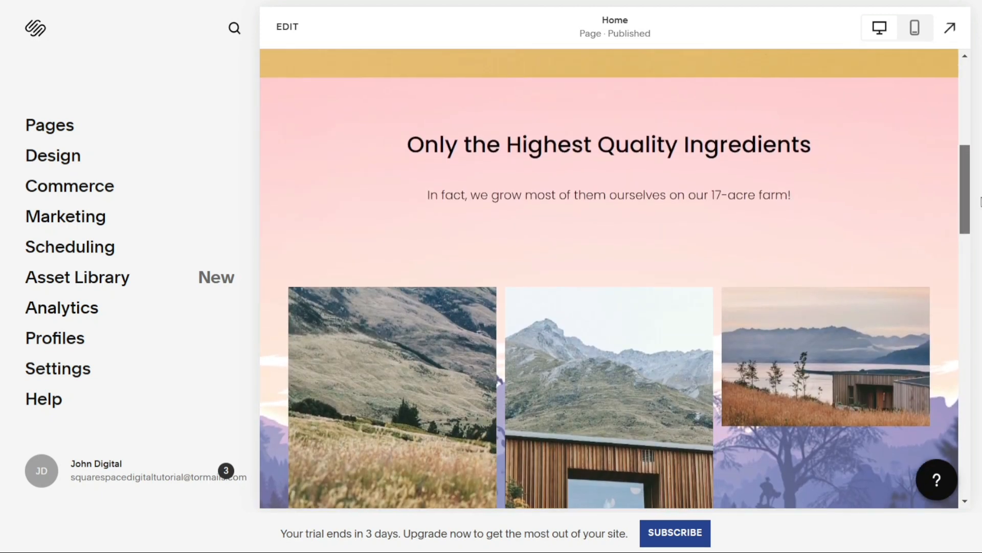